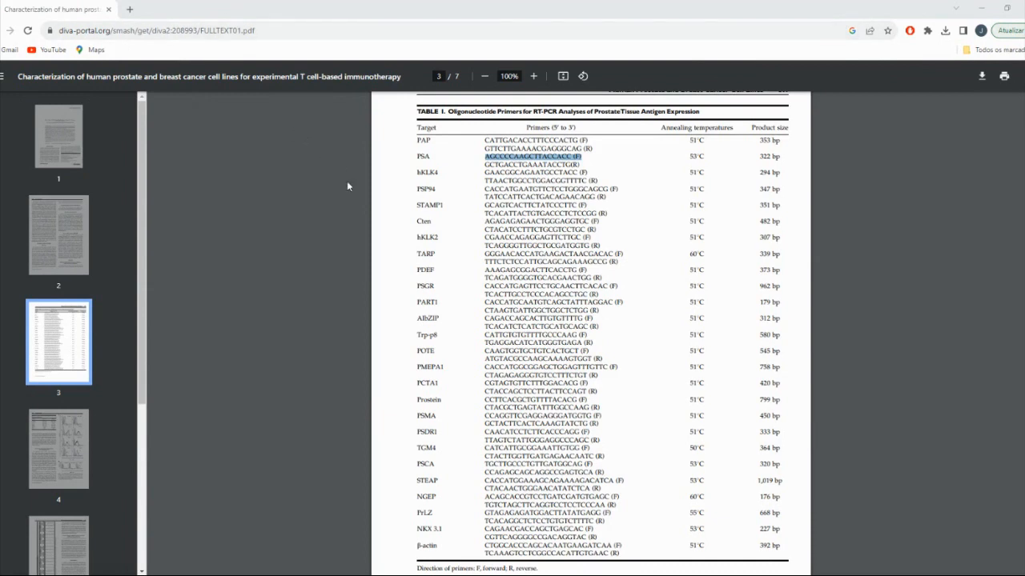
{"action": "mouse_move", "coordinate": [304, 97]}
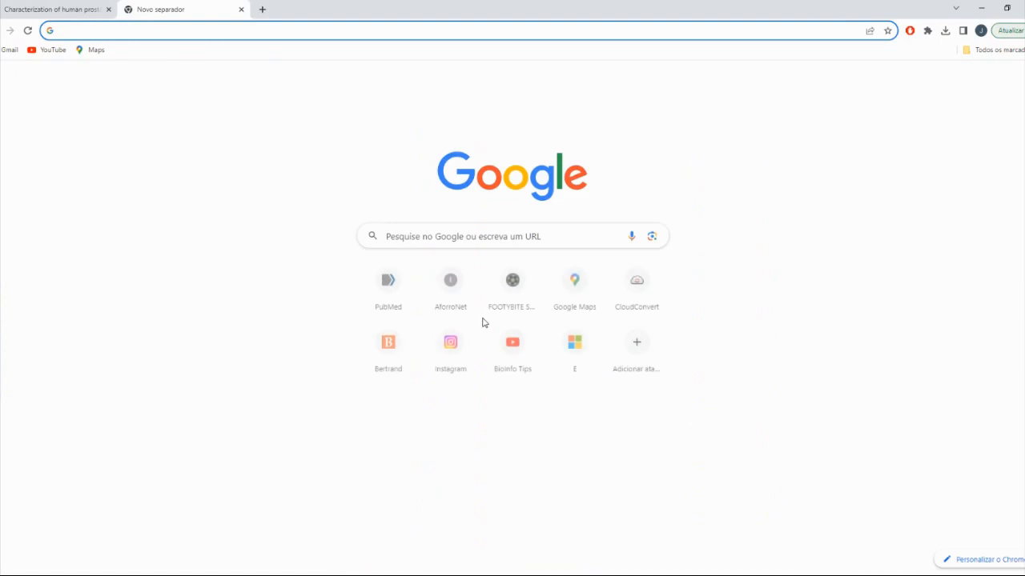
Search Google for 'primer blast' to find NCBI's Primer-BLAST tool.
{"action": "type", "text": "primer blast"}
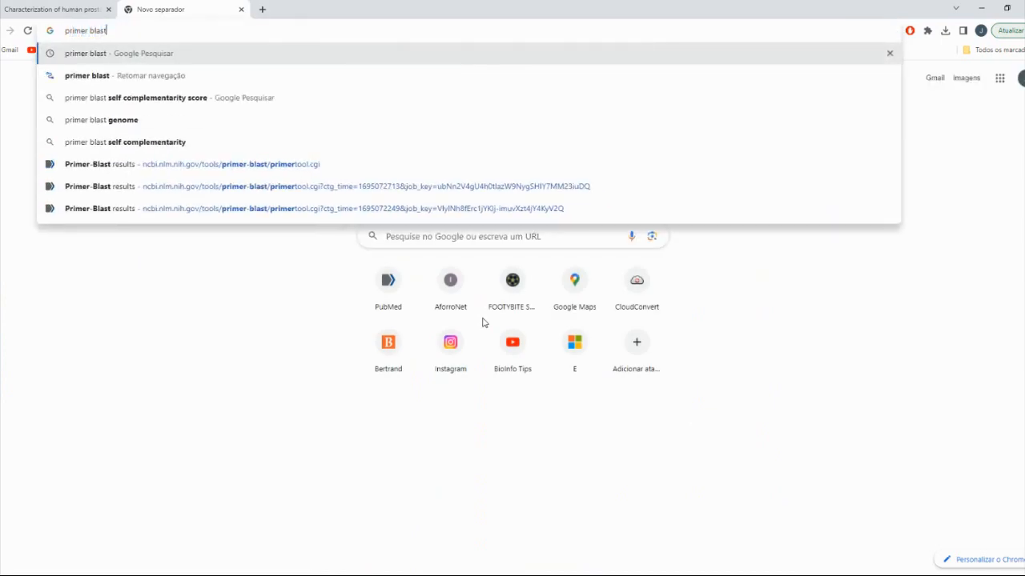
{"action": "key", "text": "Return"}
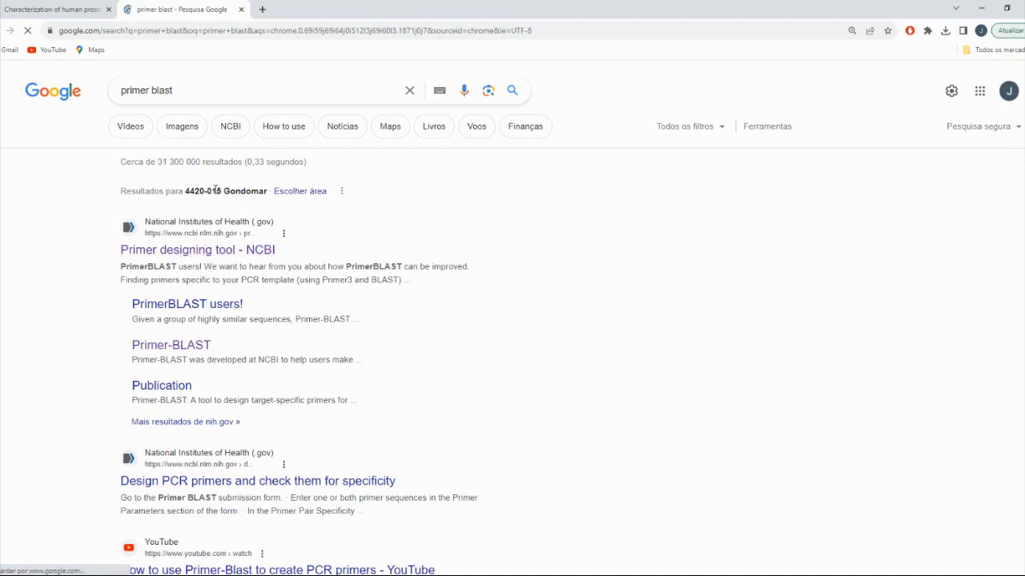
{"action": "mouse_move", "coordinate": [217, 151]}
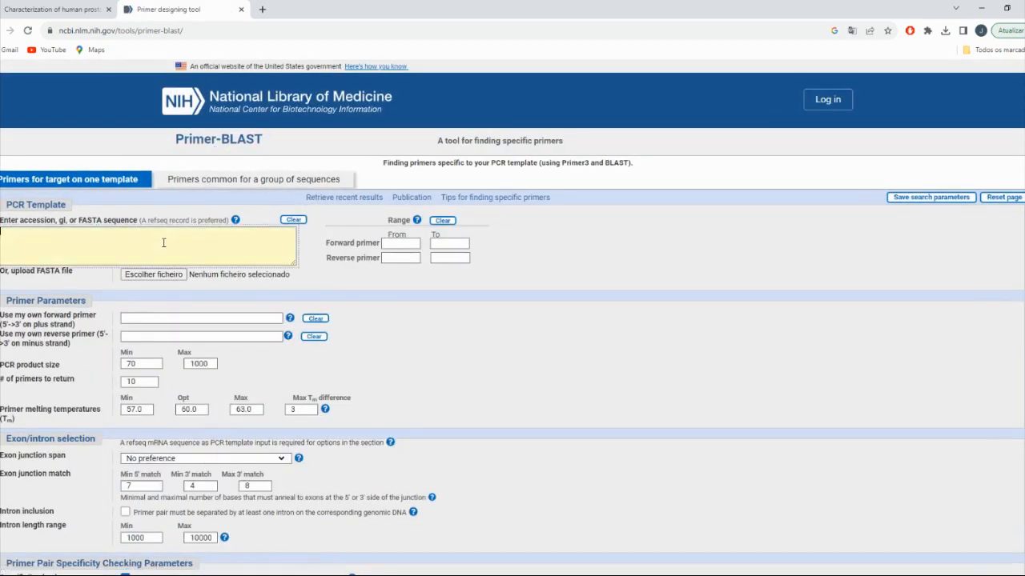
Enter forward primer AGCCCCAAGCTTACCACC and reverse primer GCTGACCTGAAATACCTG, taken from the paper.
{"action": "type", "text": "AGCCCCAAGCTTACCACC (F)"}
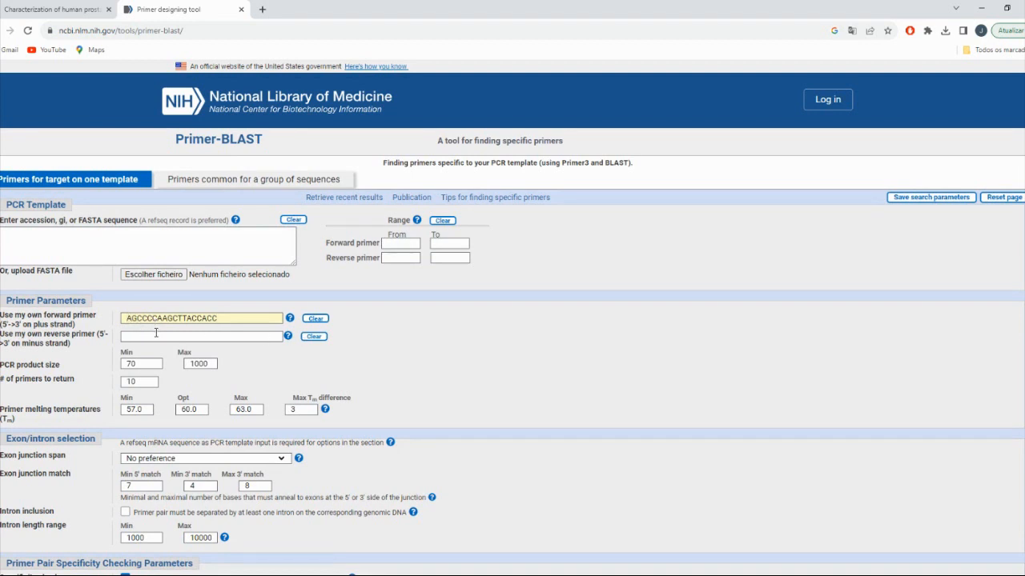
{"action": "left_click", "coordinate": [56, 8]}
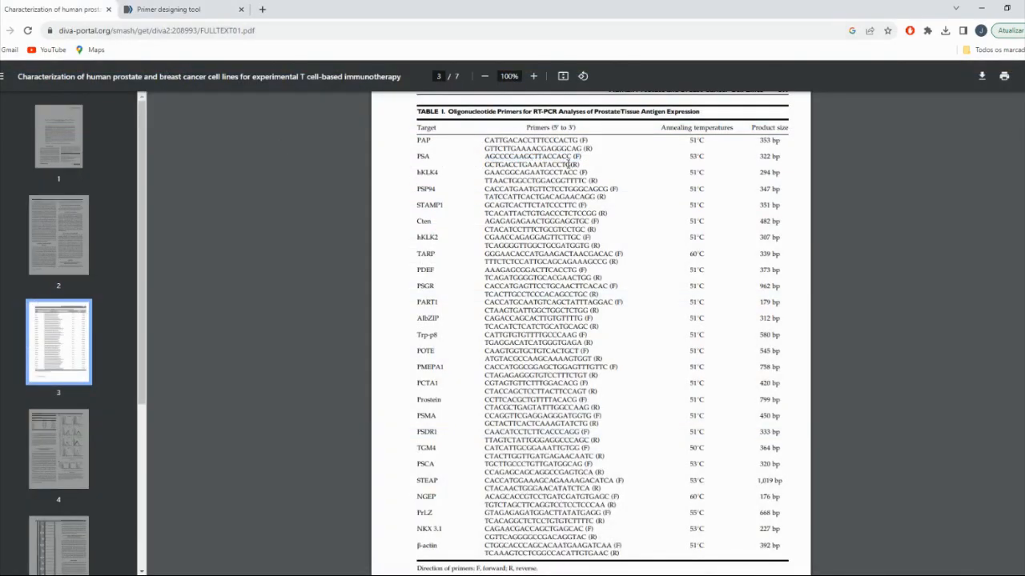
{"action": "left_click", "coordinate": [168, 9]}
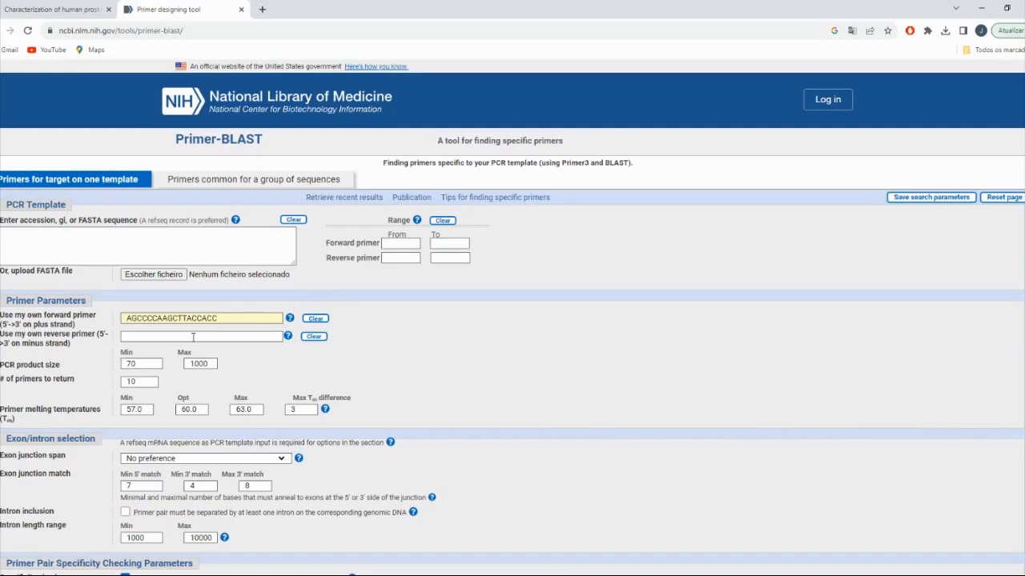
{"action": "type", "text": "GCTGACCTGAAATACCTG"}
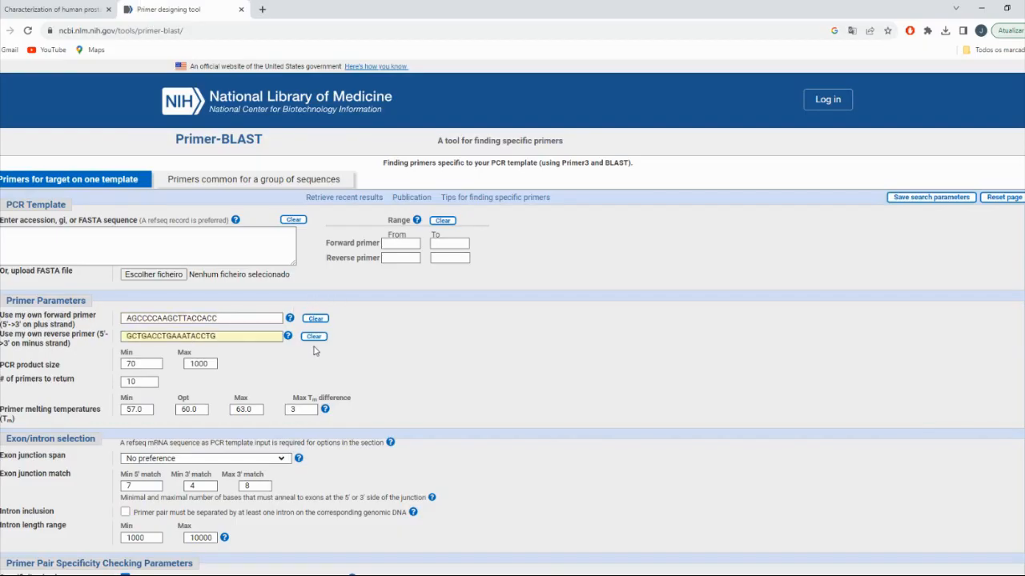
{"action": "scroll", "scroll_direction": "down", "scroll_amount": 3}
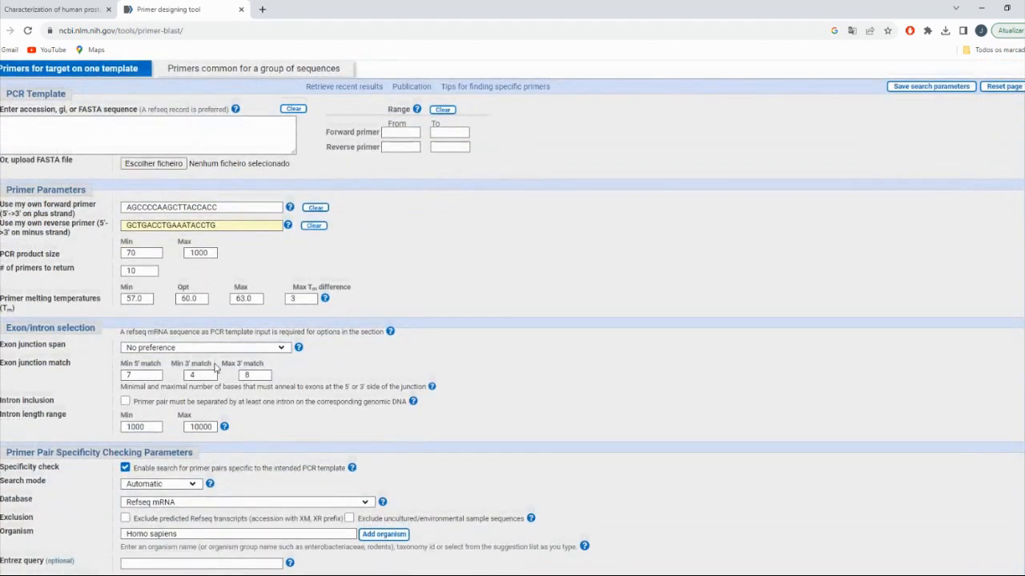
{"action": "scroll", "scroll_direction": "down", "scroll_amount": 3}
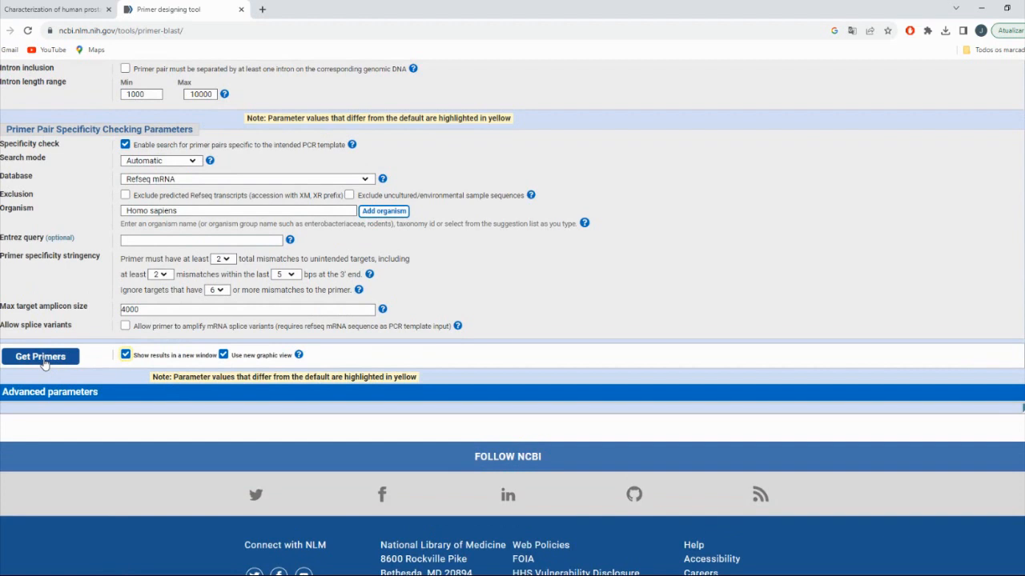
Run the primer specificity check and highlight the KLK3 transcript variant 1 target name.
{"action": "left_click", "coordinate": [40, 356]}
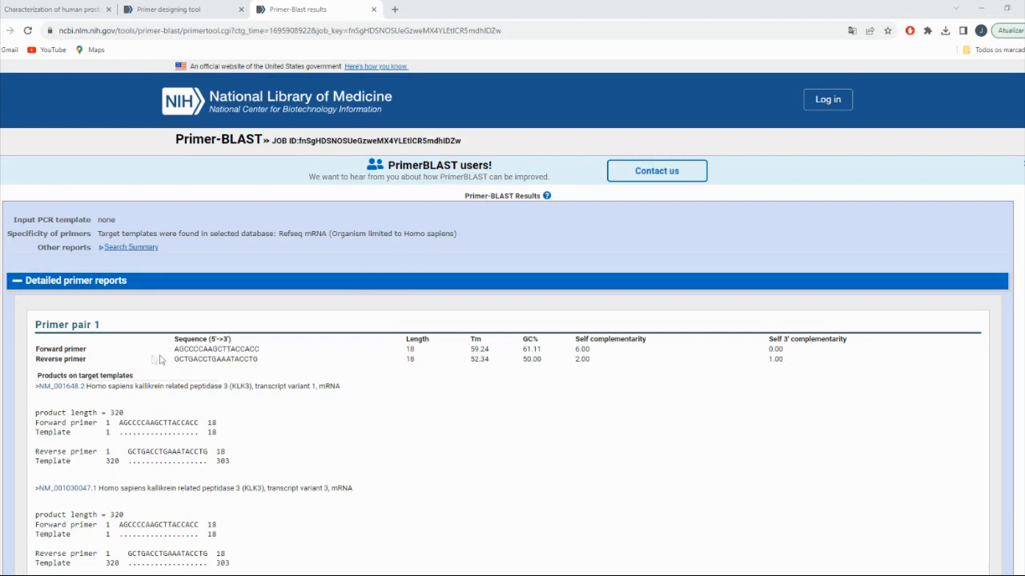
{"action": "mouse_move", "coordinate": [92, 385]}
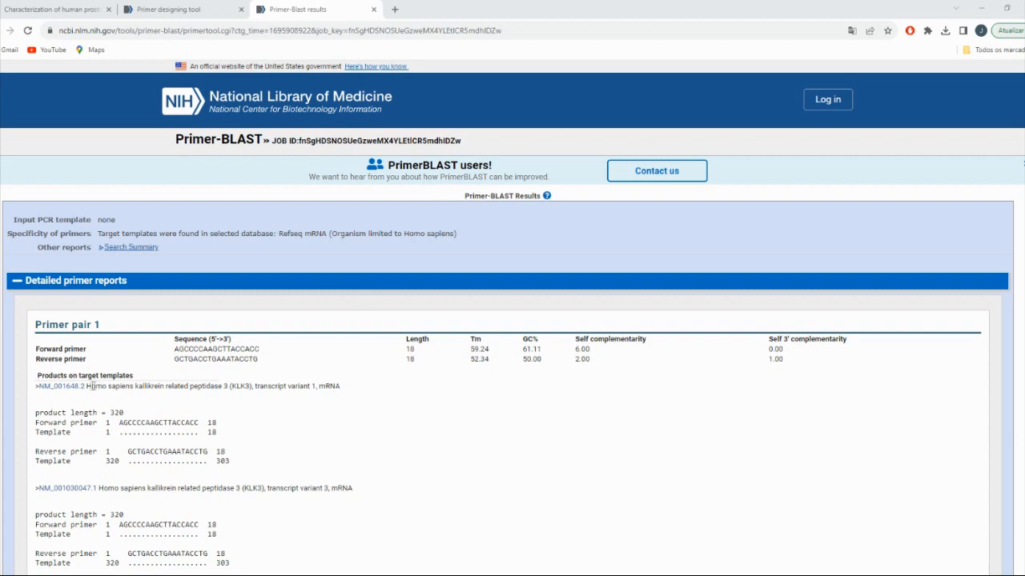
{"action": "double_click", "coordinate": [151, 386]}
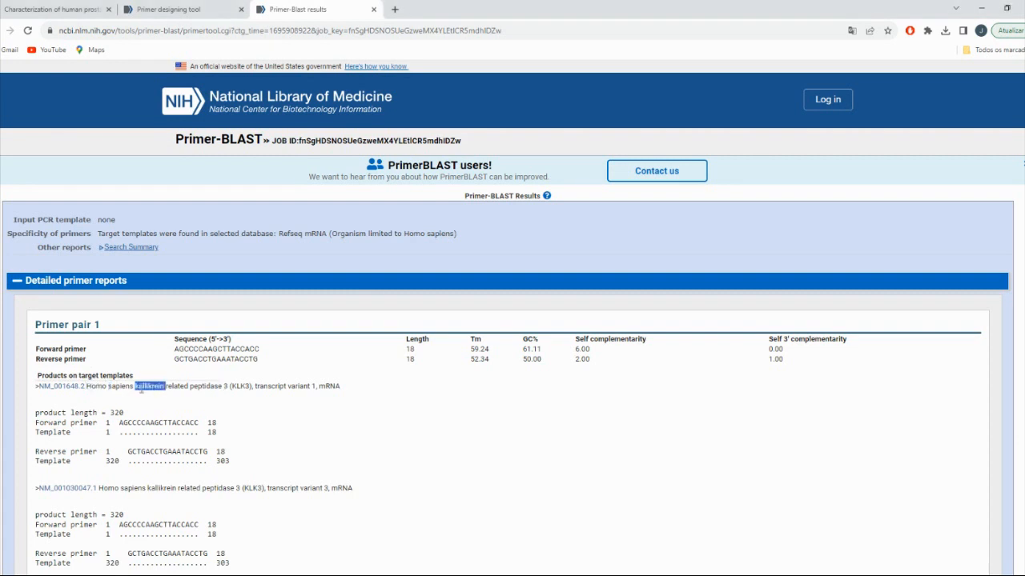
{"action": "left_click_drag", "start_coordinate": [136, 386], "coordinate": [339, 386]}
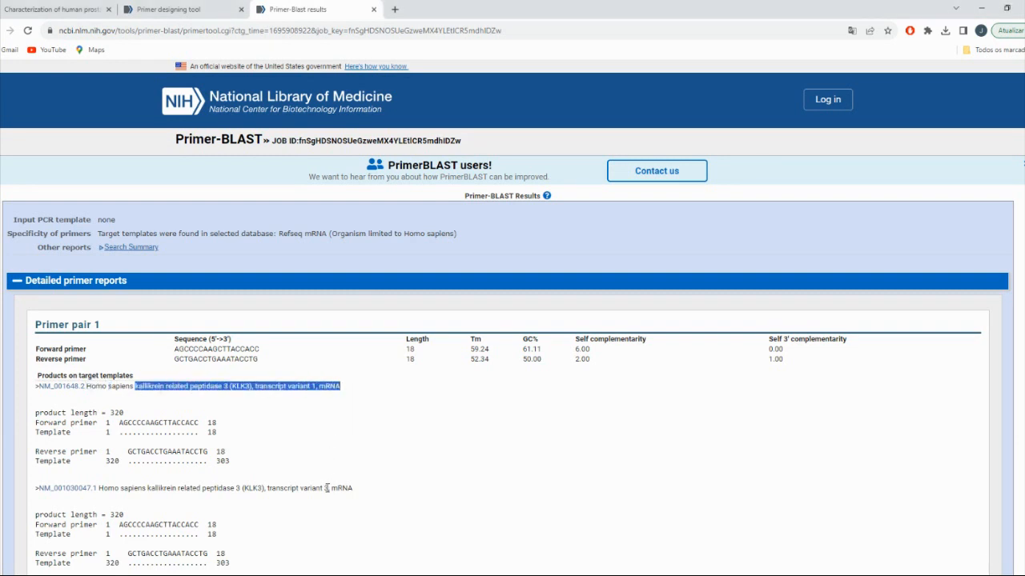
{"action": "scroll", "scroll_direction": "down", "scroll_amount": 3}
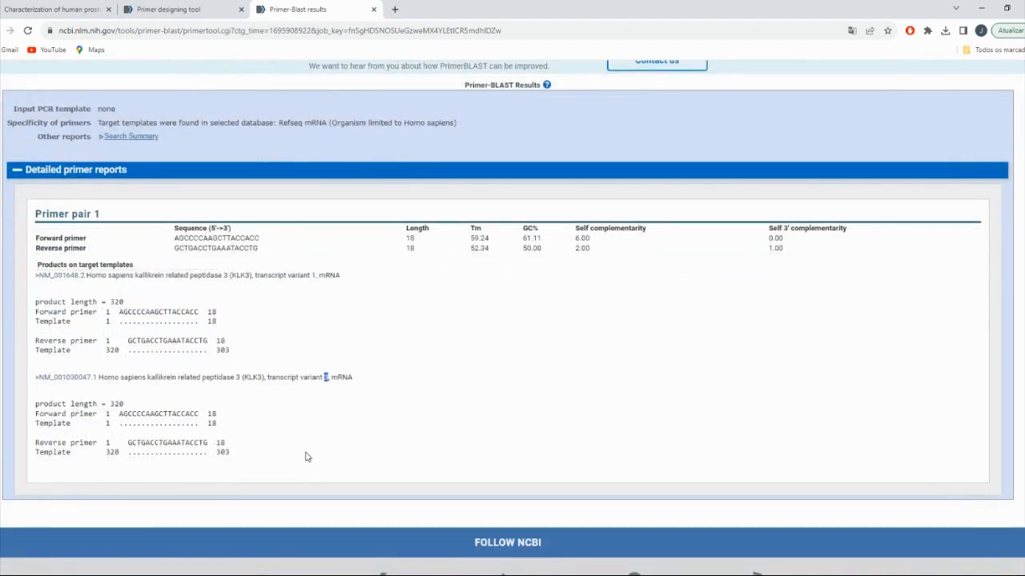
{"action": "mouse_move", "coordinate": [281, 413]}
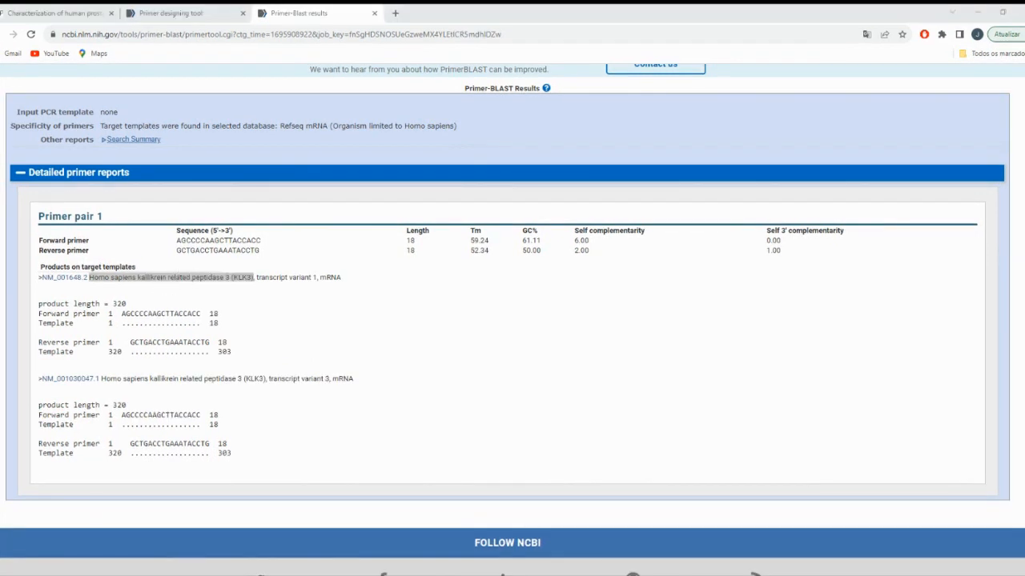
Reach the NCBI homepage in a new tab through an 'ncbi' search.
{"action": "left_click", "coordinate": [527, 13]}
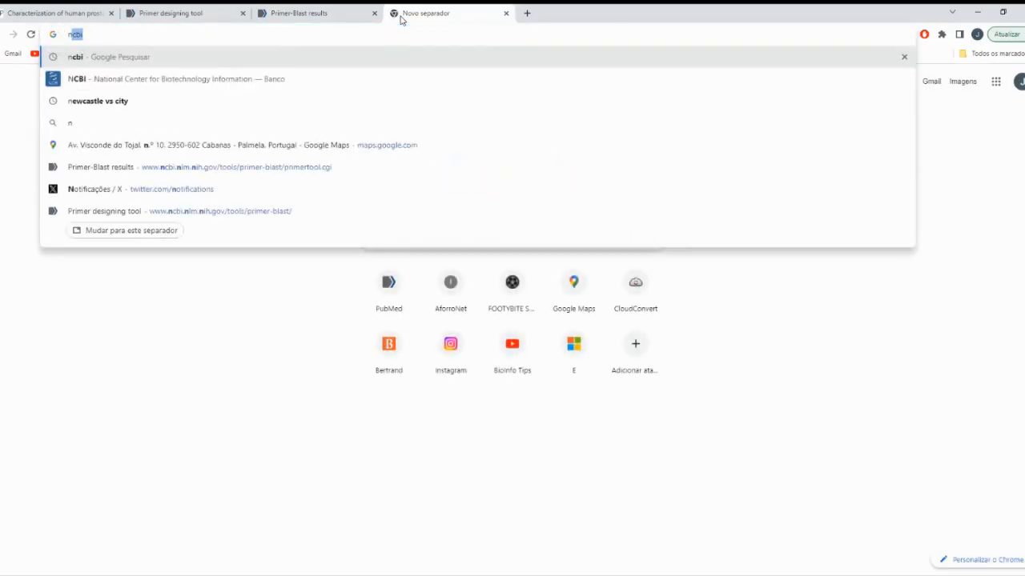
{"action": "key", "text": "Return"}
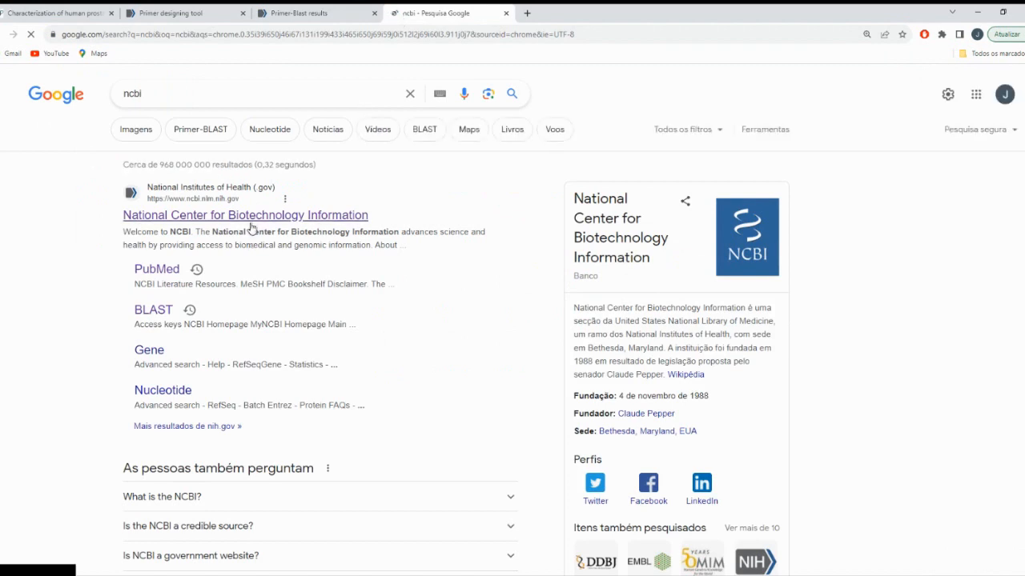
{"action": "left_click", "coordinate": [245, 215]}
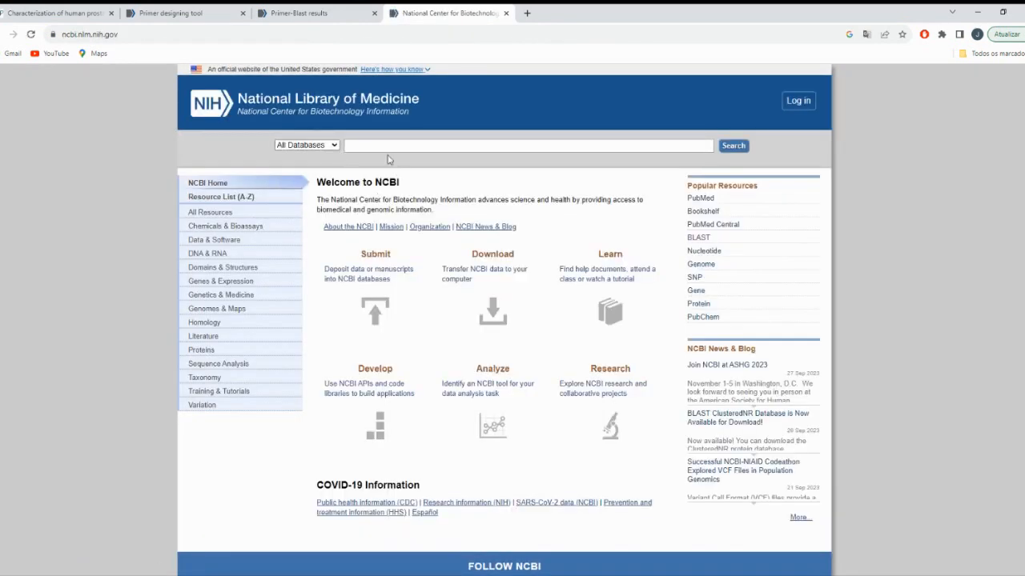
Enter KLK3 in the NCBI search, recheck Primer-BLAST results, and pick the Nucleotide database.
{"action": "type", "text": "https://vimeo.com/869211049/db5a1af30a"}
{"action": "type", "text": "KLK3"}
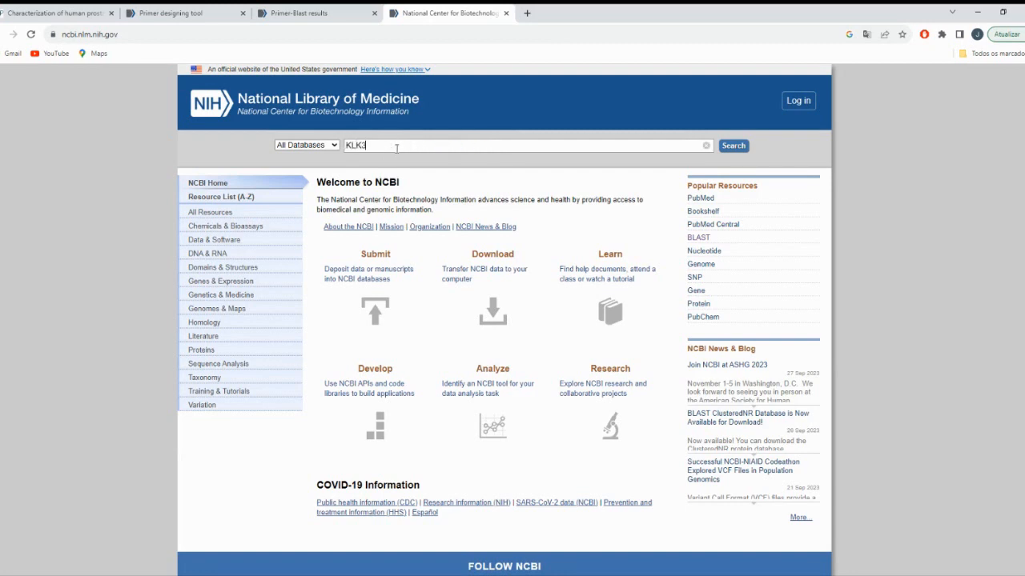
{"action": "left_click", "coordinate": [317, 13]}
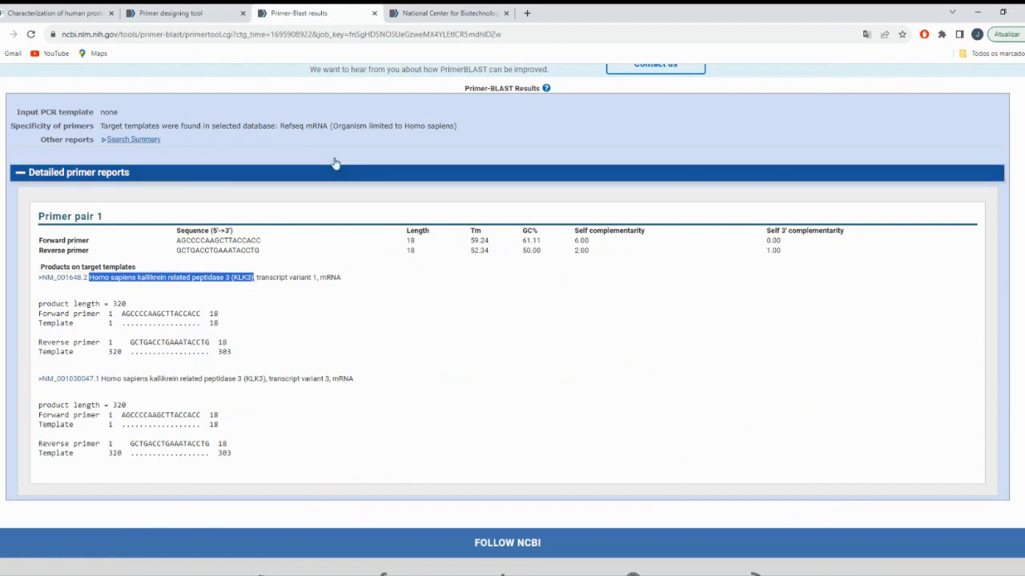
{"action": "left_click", "coordinate": [449, 13]}
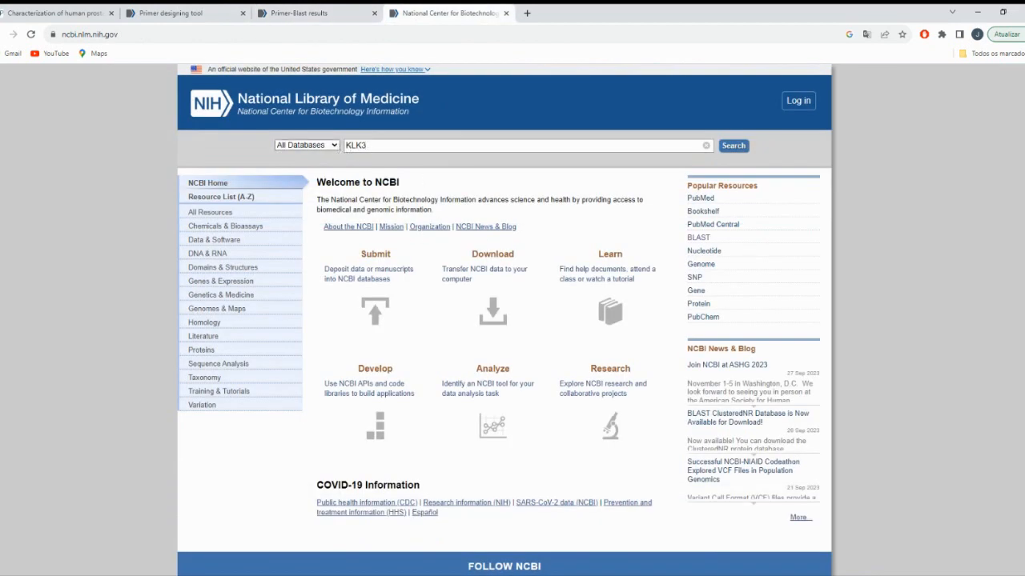
{"action": "left_click", "coordinate": [732, 145]}
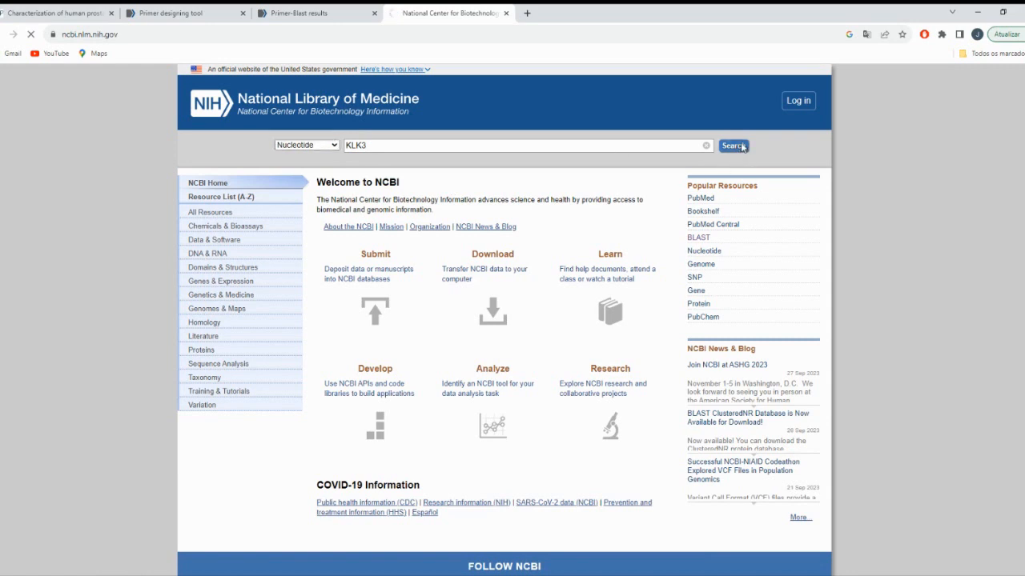
Search Nucleotide for KLK3, highlight the PSA alias, and open 'RefSeq transcripts (3)'.
{"action": "left_click", "coordinate": [731, 146]}
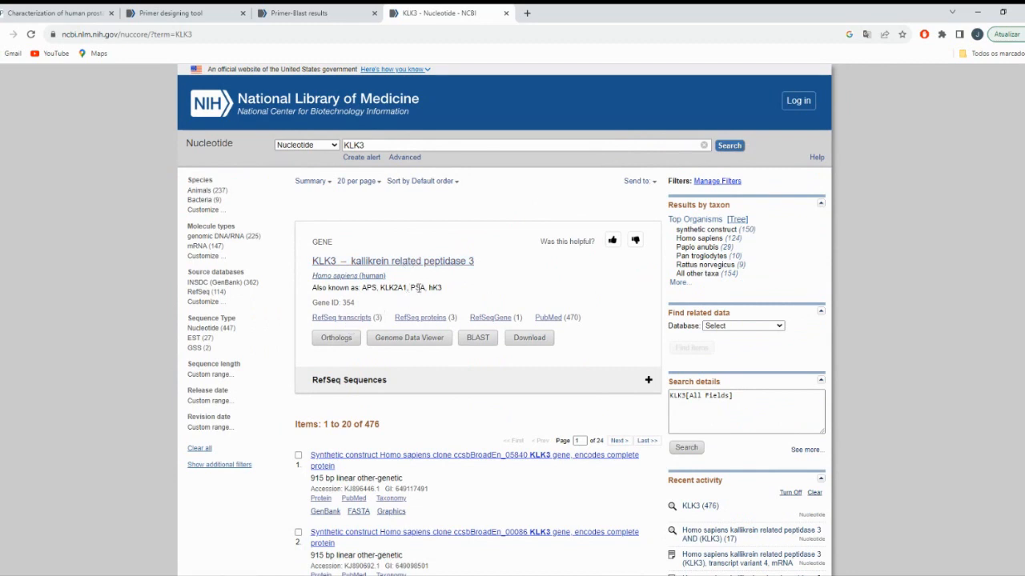
{"action": "double_click", "coordinate": [417, 288]}
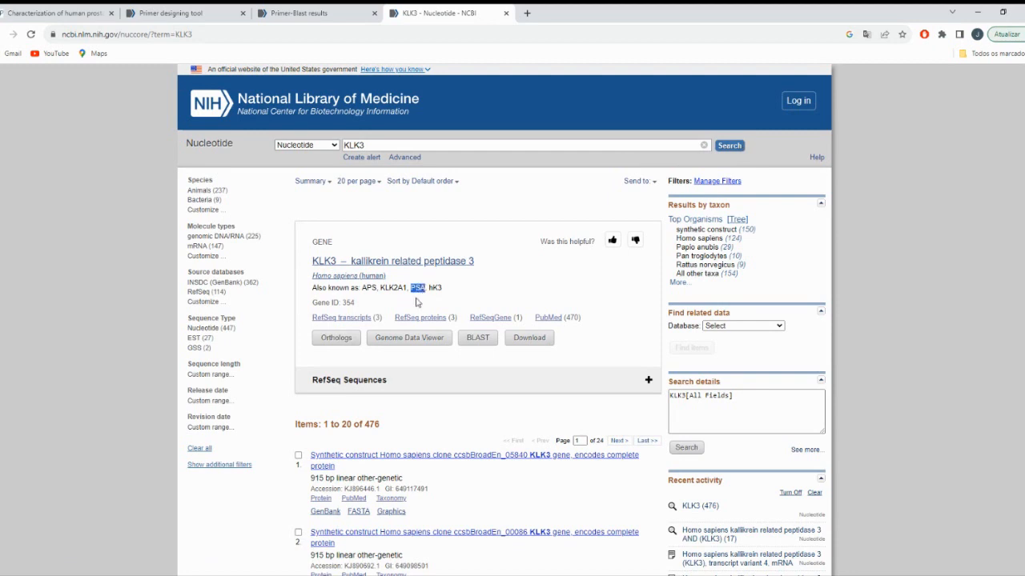
{"action": "left_click", "coordinate": [341, 317]}
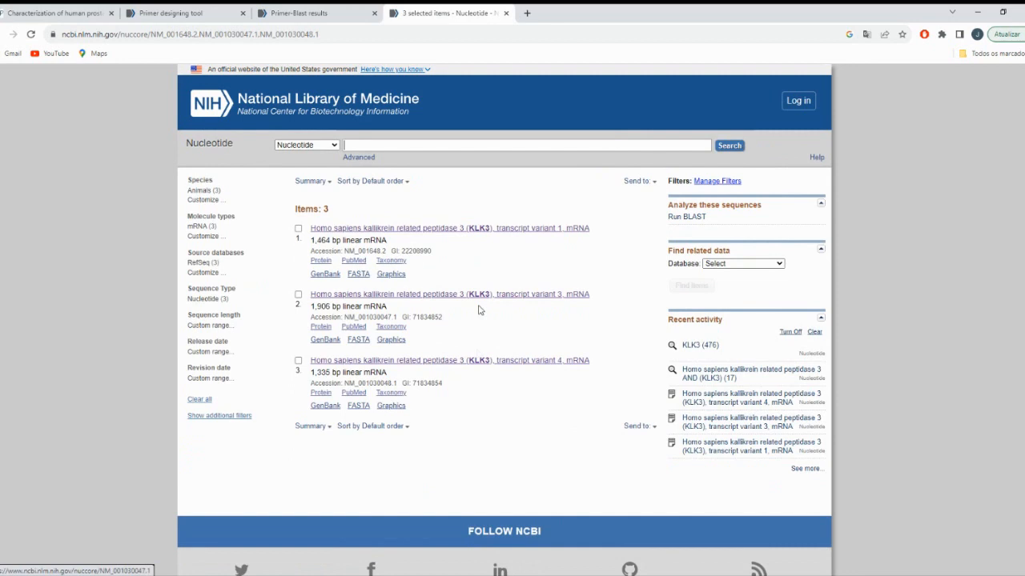
{"action": "mouse_move", "coordinate": [466, 361]}
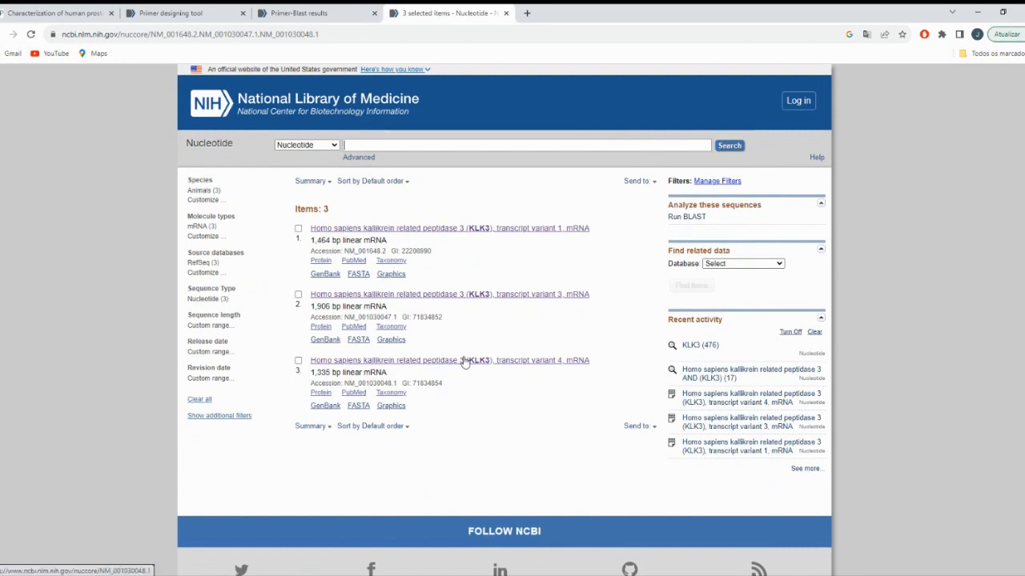